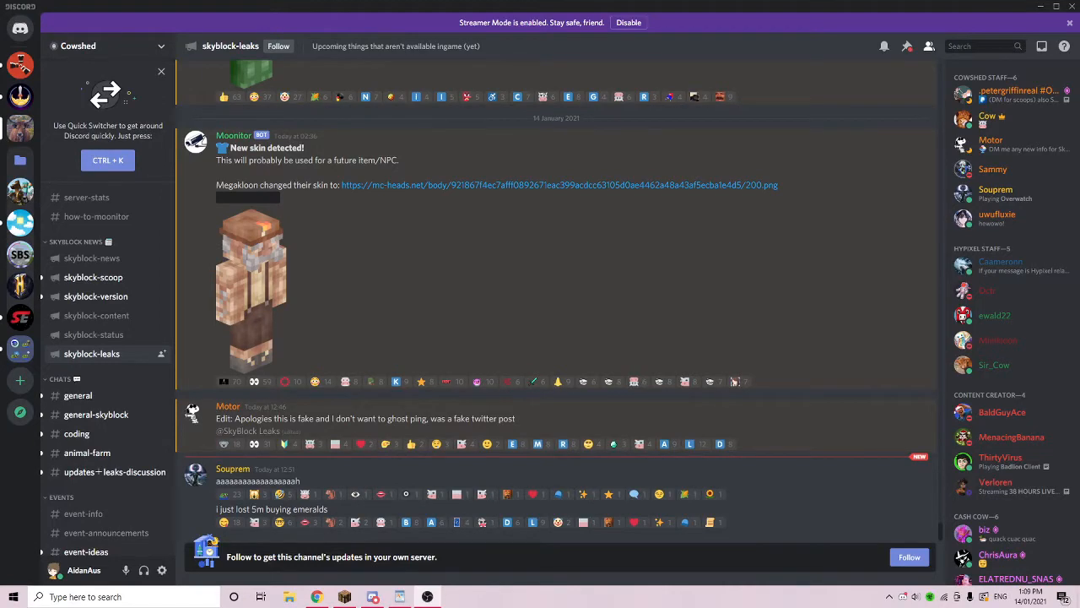
{"action": "mouse_move", "coordinate": [270, 281]}
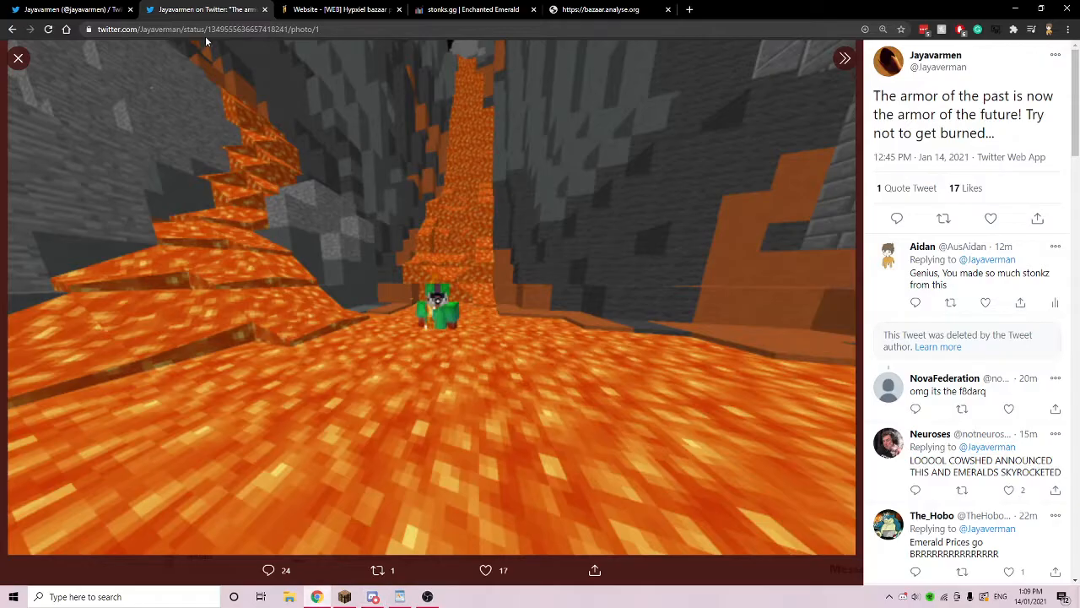
Highlight part of the Jayavarmen tweet's caption beside the lava-cave armor photo.
{"action": "left_click_drag", "start_coordinate": [875, 95], "coordinate": [1017, 96]}
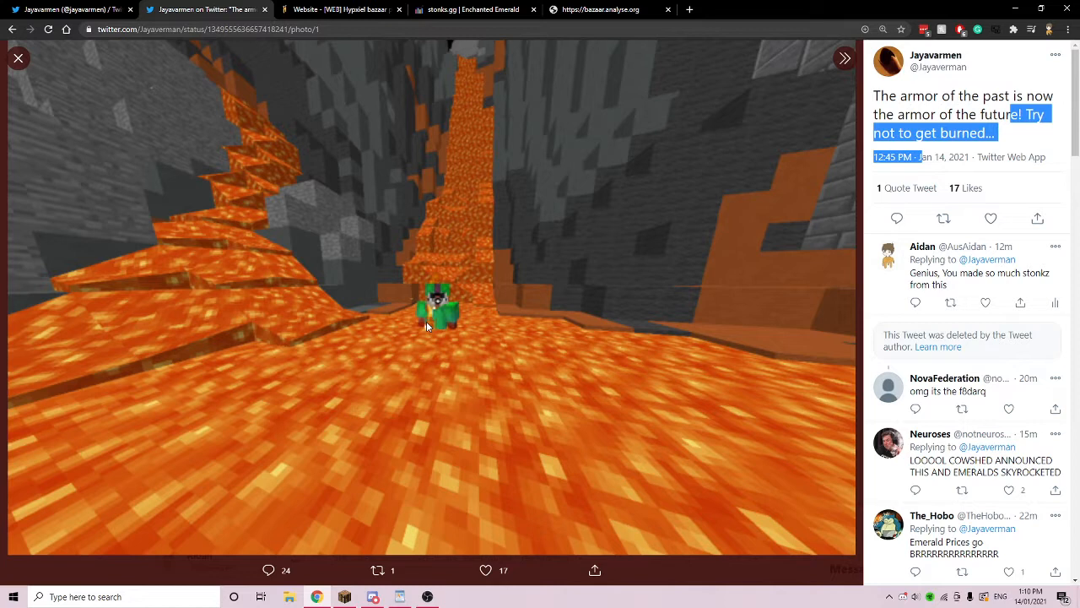
{"action": "mouse_move", "coordinate": [413, 360]}
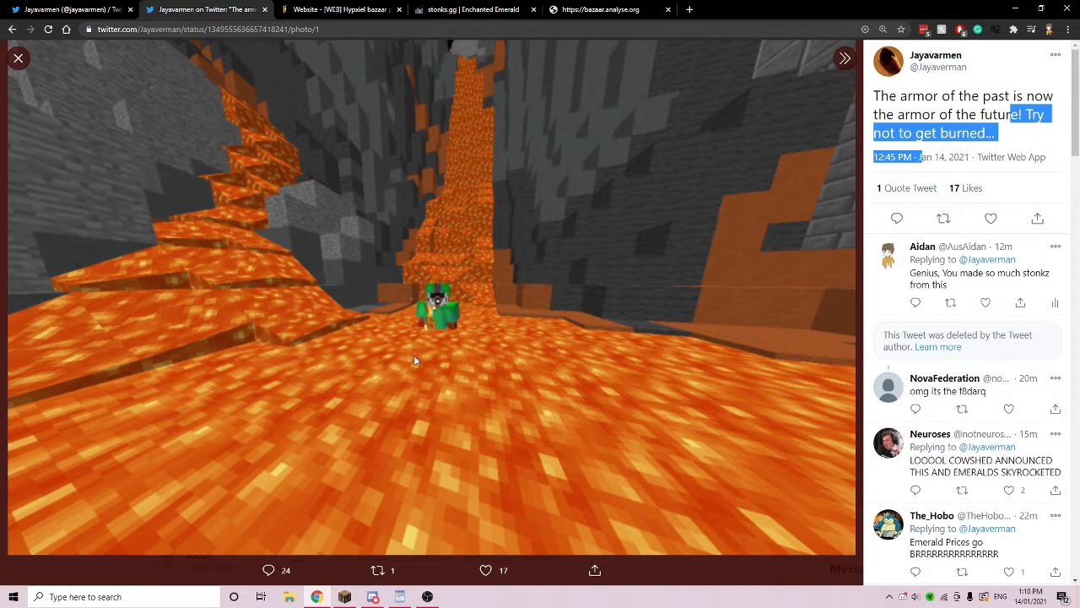
{"action": "mouse_move", "coordinate": [365, 135]}
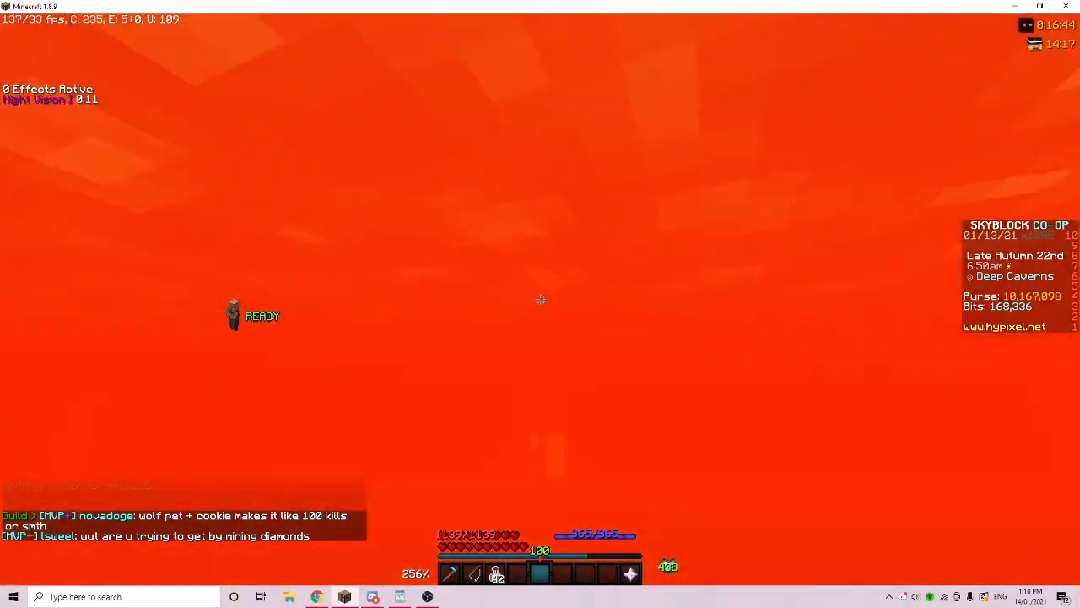
Pause Minecraft at the lava-filled Deep Caverns spot and enter its Options screen.
{"action": "key", "text": "Escape"}
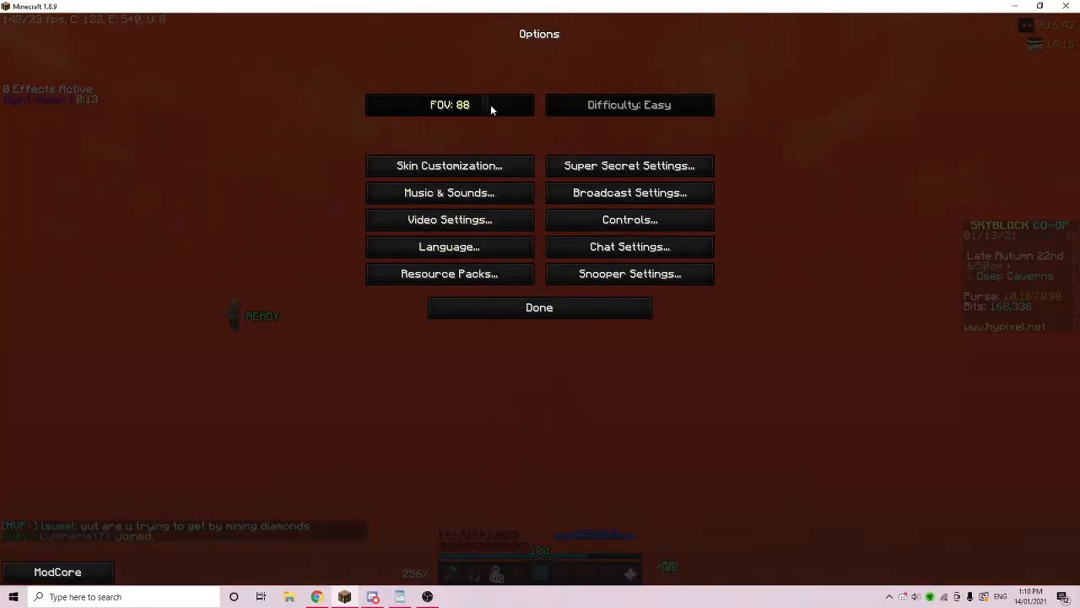
{"action": "left_click", "coordinate": [540, 306]}
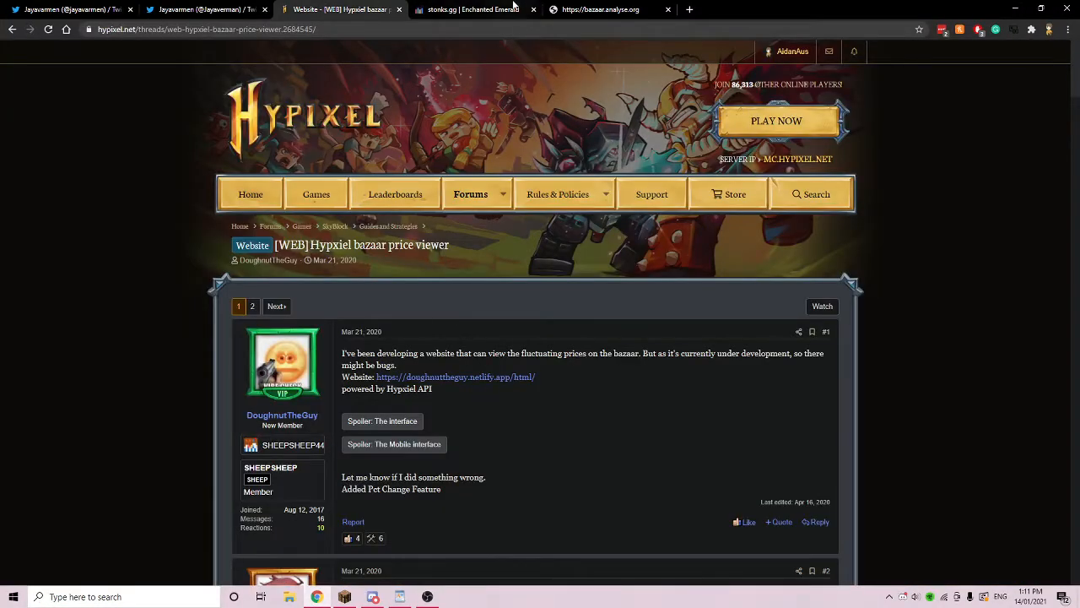
Show stonks.gg's Enchanted Emerald price history at the 1m zoom range.
{"action": "left_click", "coordinate": [473, 9]}
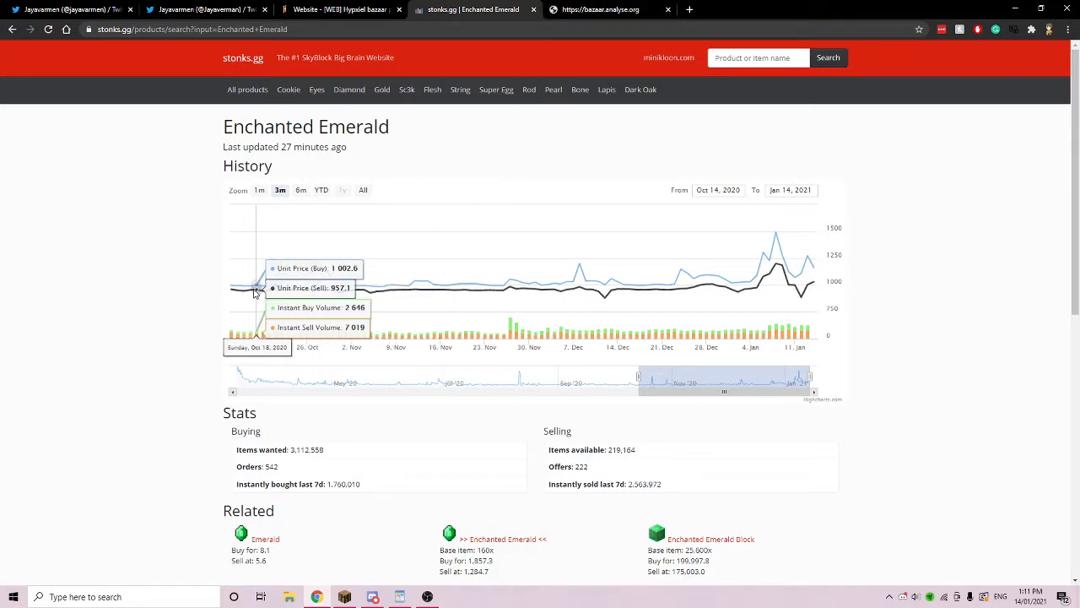
{"action": "mouse_move", "coordinate": [361, 284]}
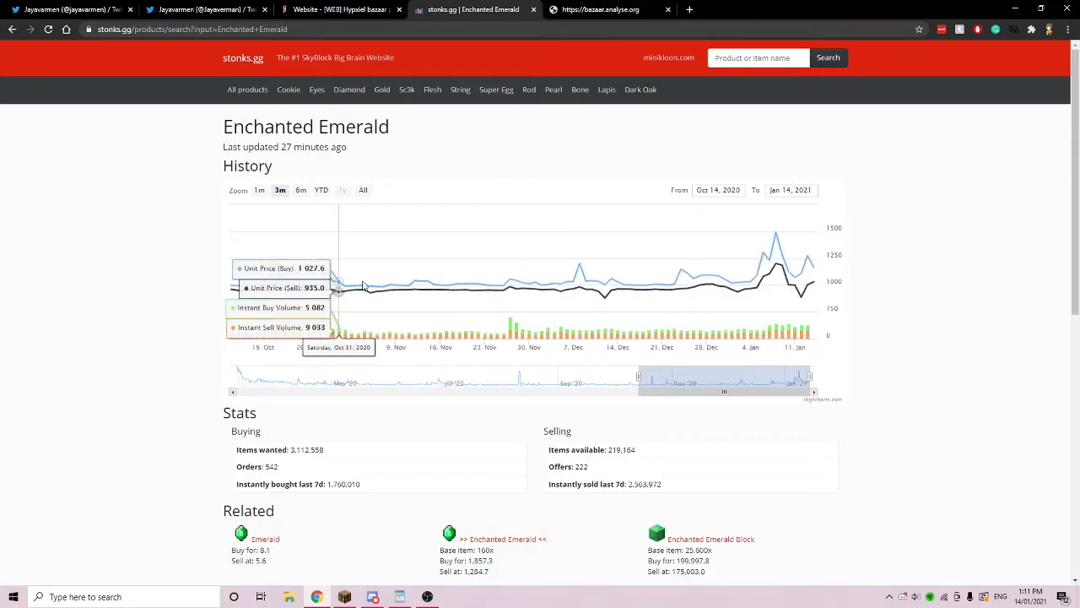
{"action": "mouse_move", "coordinate": [806, 300]}
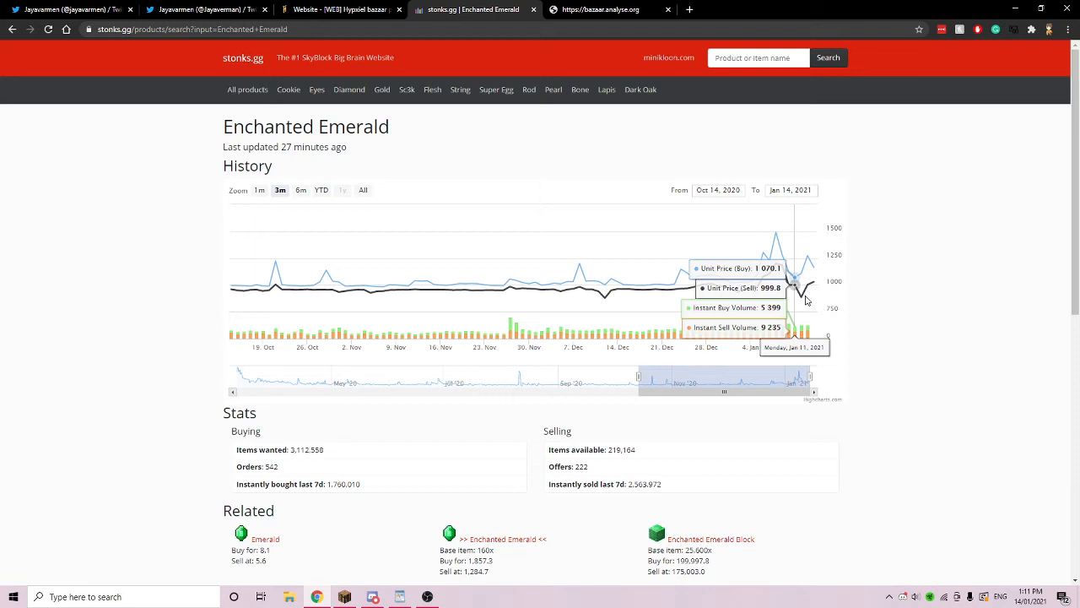
{"action": "mouse_move", "coordinate": [800, 270]}
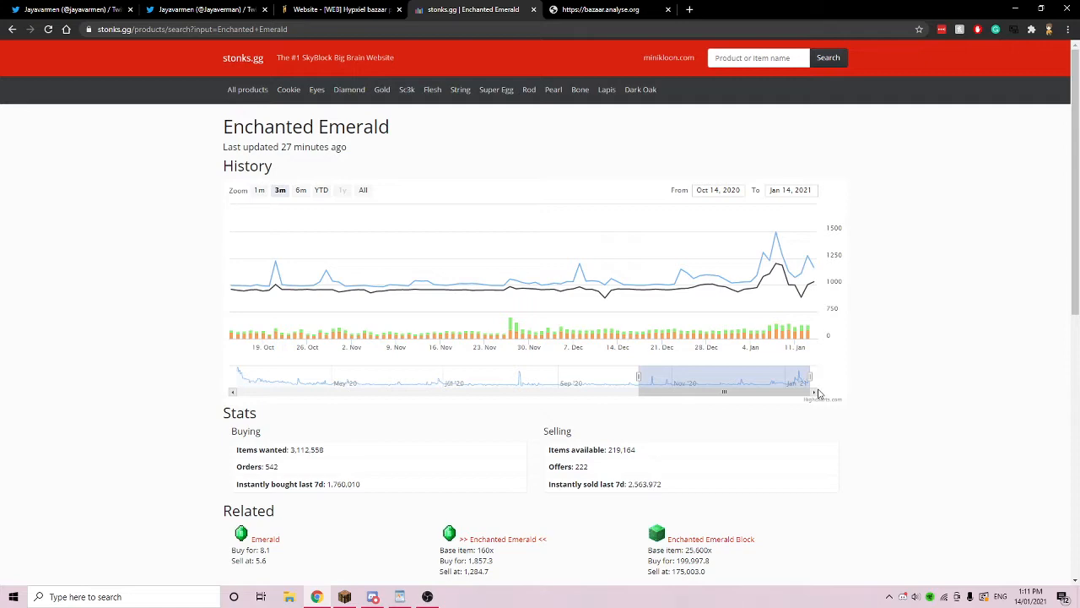
{"action": "scroll", "scroll_direction": "down", "scroll_amount": 3}
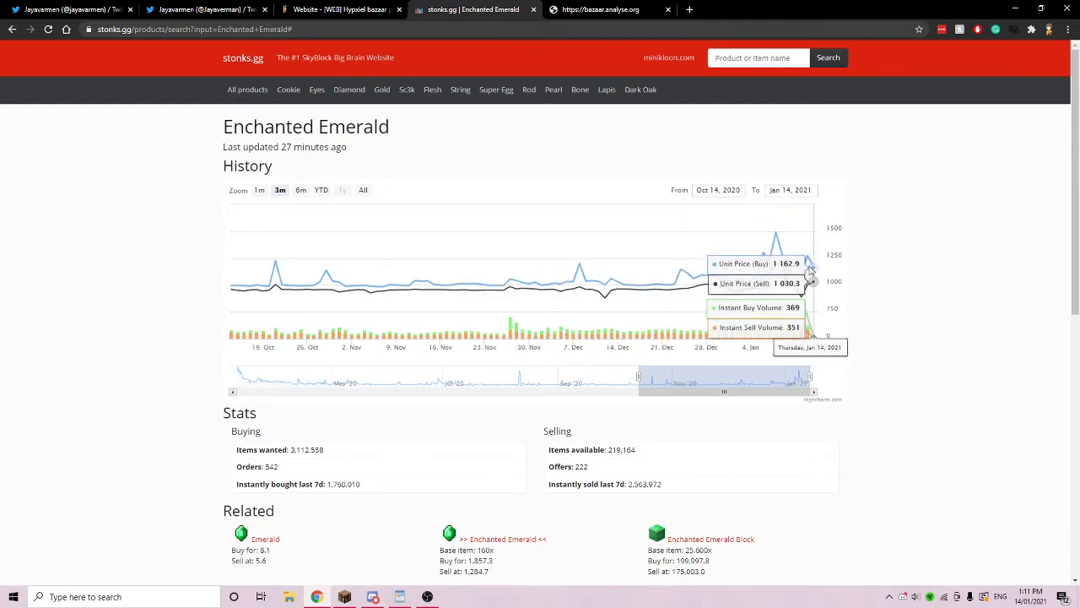
{"action": "left_click", "coordinate": [259, 189]}
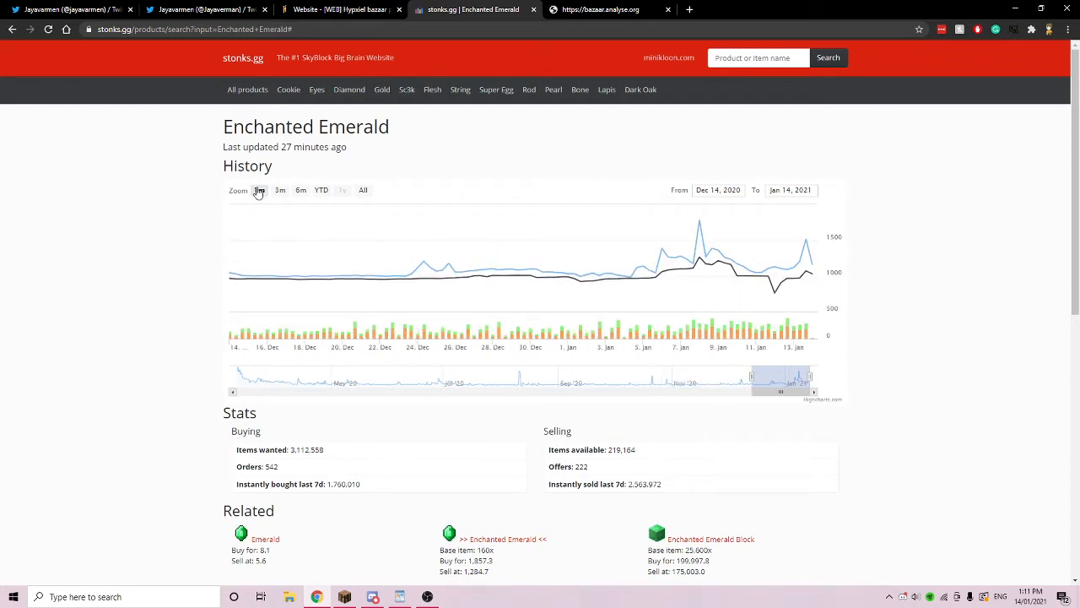
{"action": "mouse_move", "coordinate": [806, 270]}
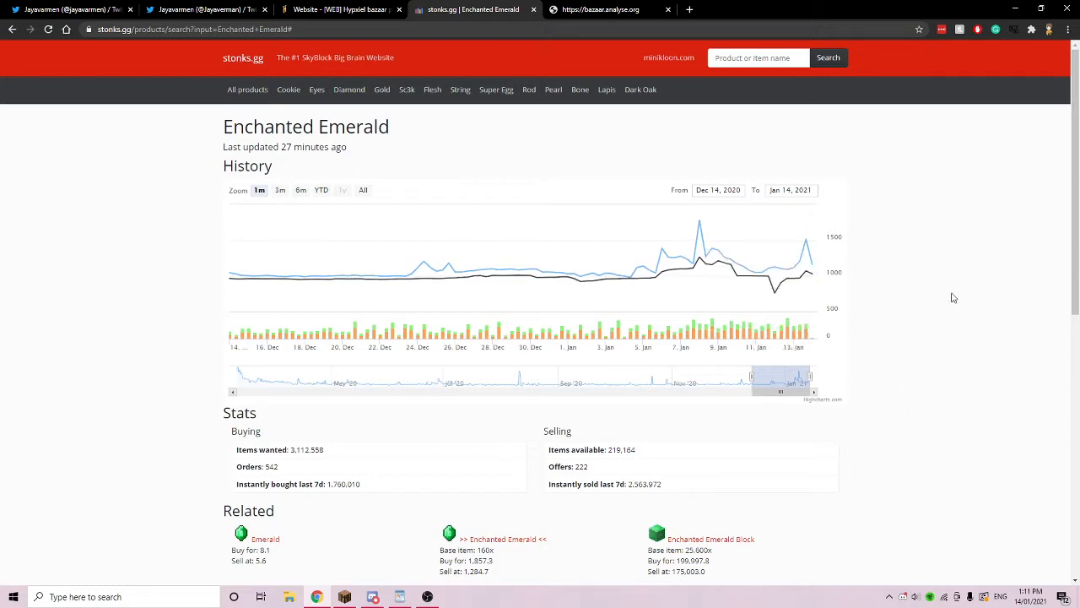
{"action": "mouse_move", "coordinate": [804, 333]}
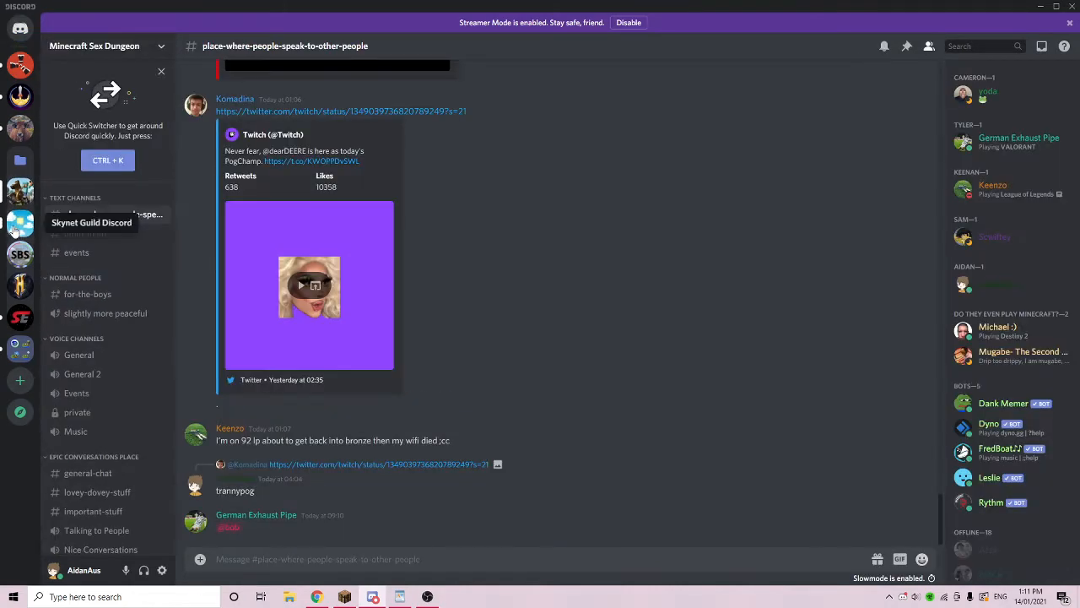
Switch Discord to the Cowshed server's #updates+leaks-discussion channel.
{"action": "left_click", "coordinate": [20, 130]}
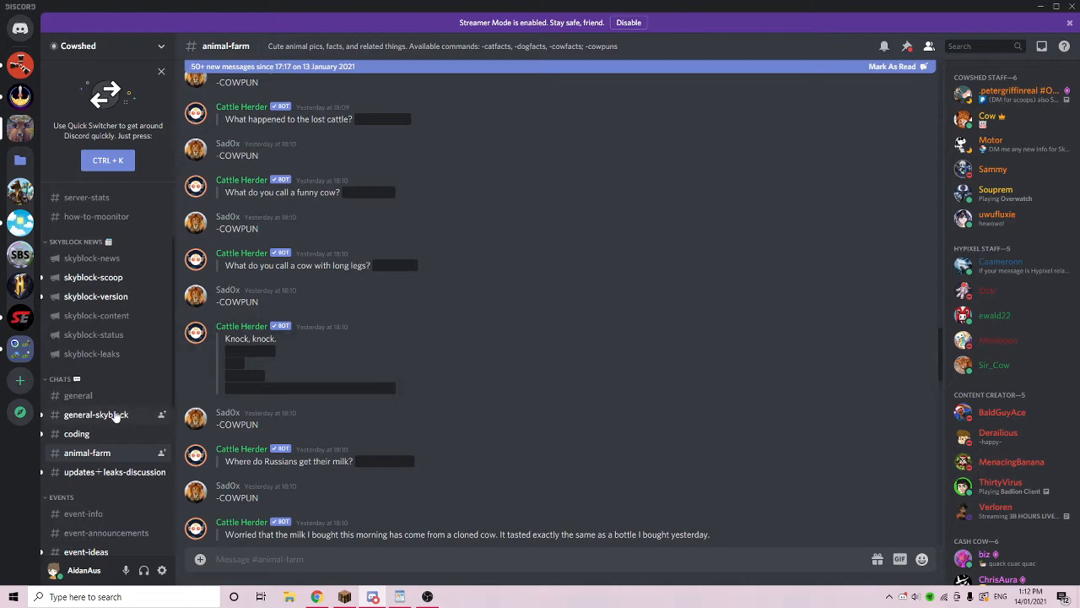
{"action": "left_click", "coordinate": [114, 472]}
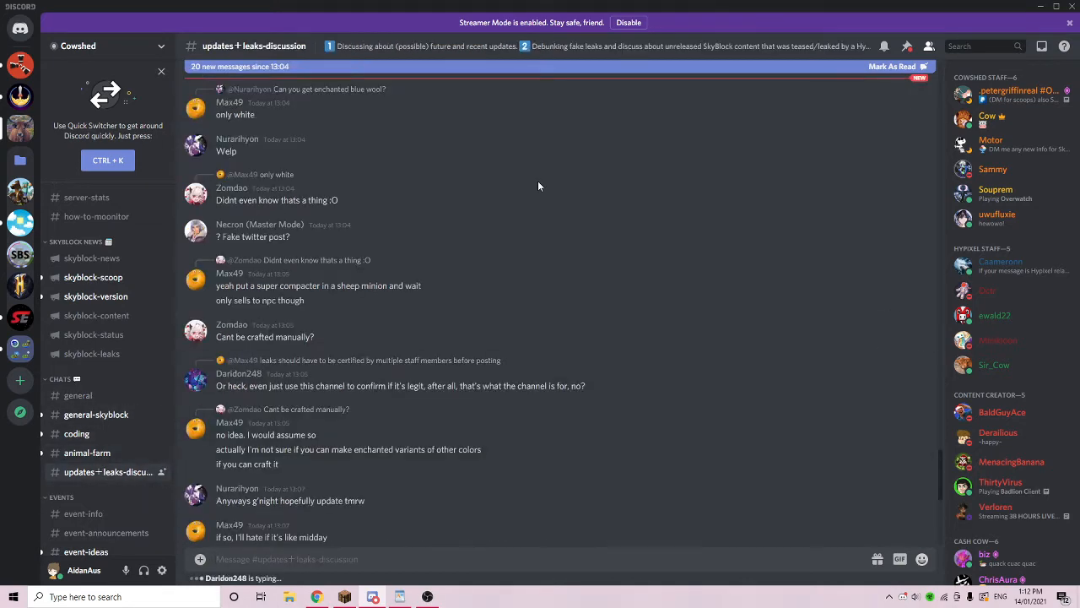
Jump to the original leak message and reveal its spoilered tweet link.
{"action": "left_click", "coordinate": [979, 45]}
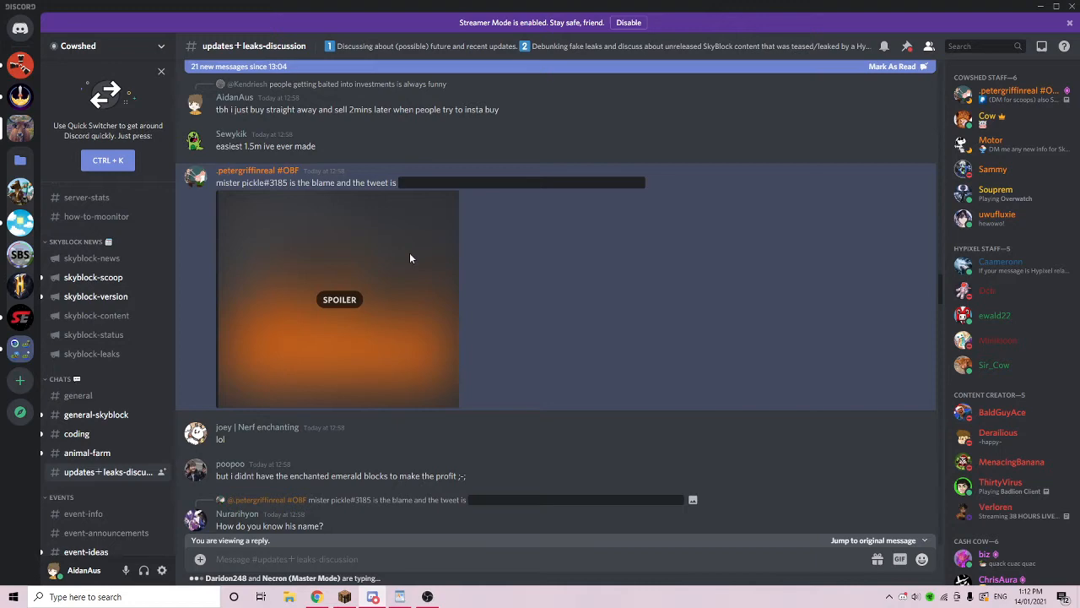
{"action": "left_click", "coordinate": [339, 299]}
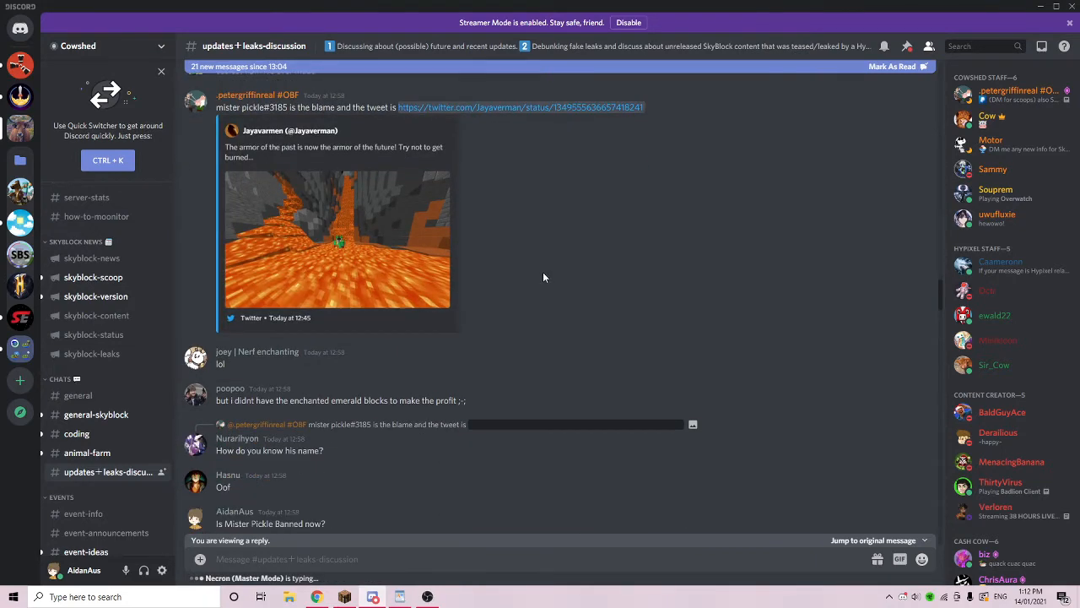
Scroll through the fake-leak replies down to the channel's latest messages.
{"action": "scroll", "scroll_direction": "down", "scroll_amount": 3}
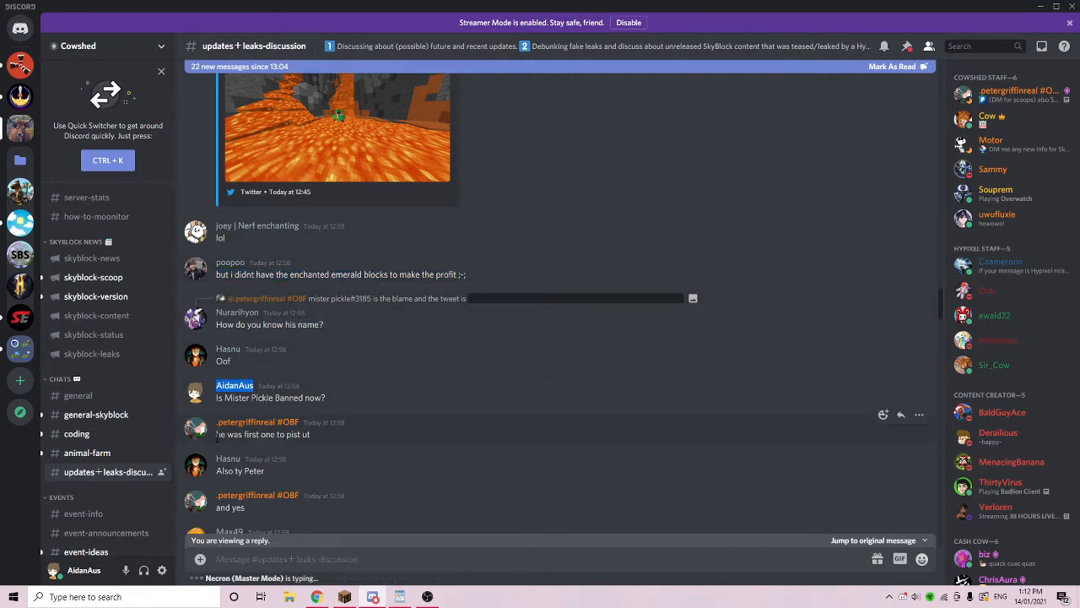
{"action": "scroll", "scroll_direction": "down", "scroll_amount": 3}
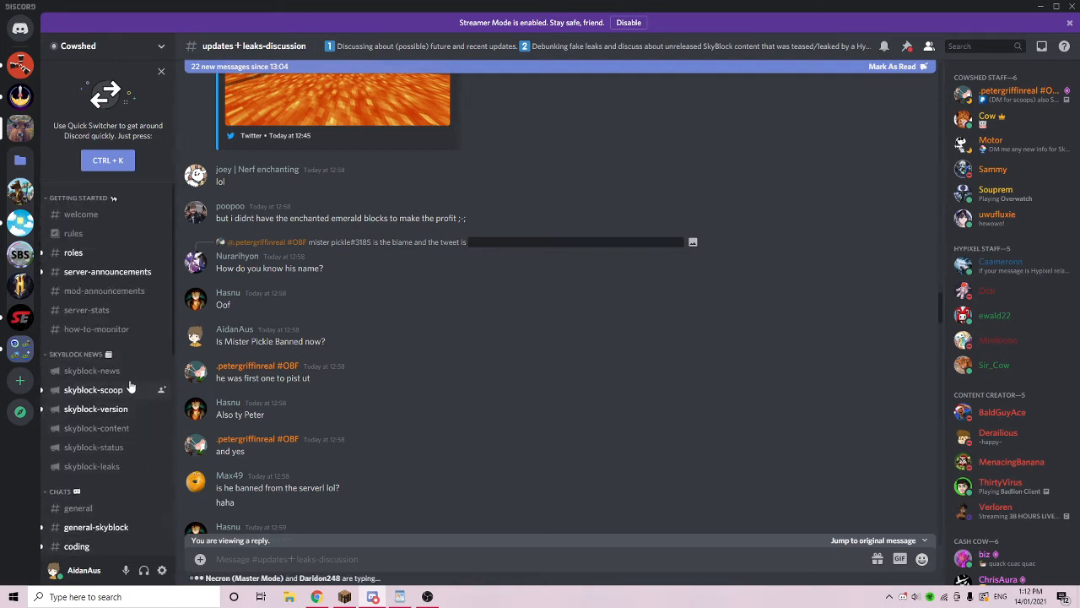
{"action": "mouse_move", "coordinate": [232, 405]}
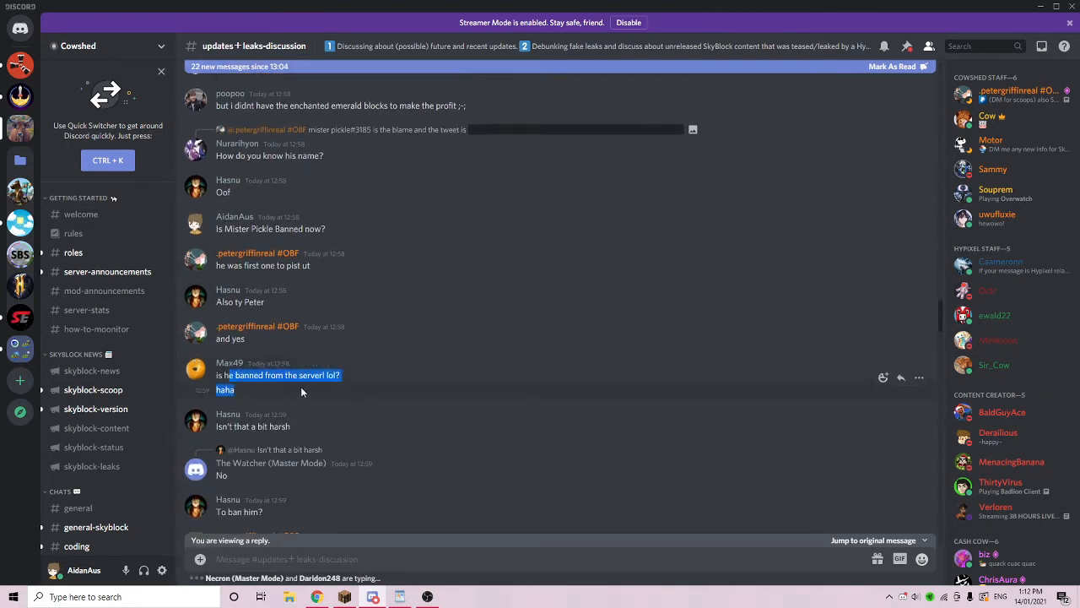
{"action": "scroll", "scroll_direction": "down", "scroll_amount": 3}
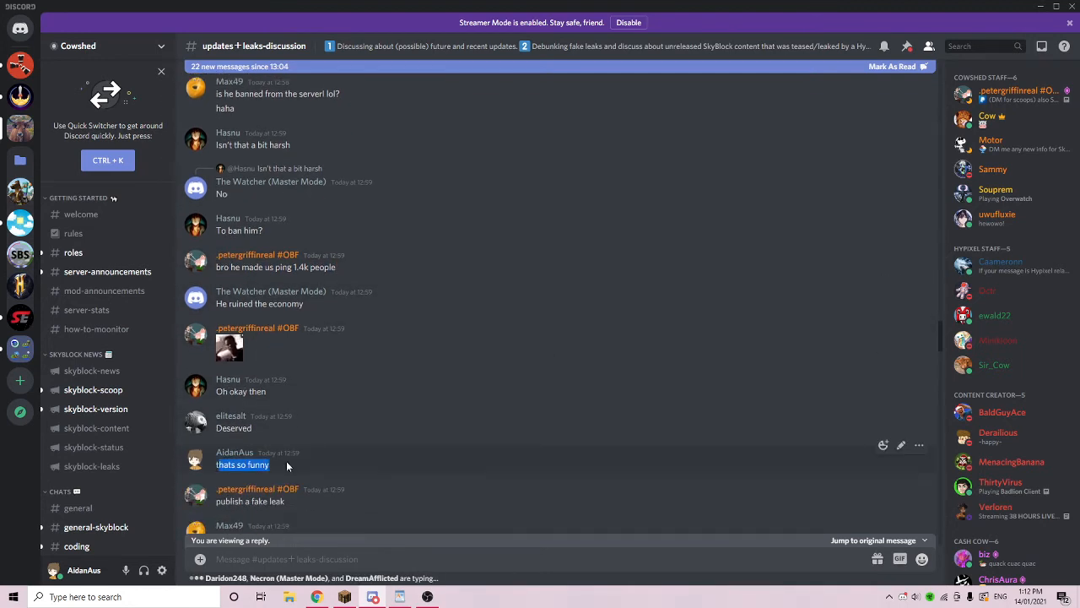
{"action": "scroll", "scroll_direction": "down", "scroll_amount": 3}
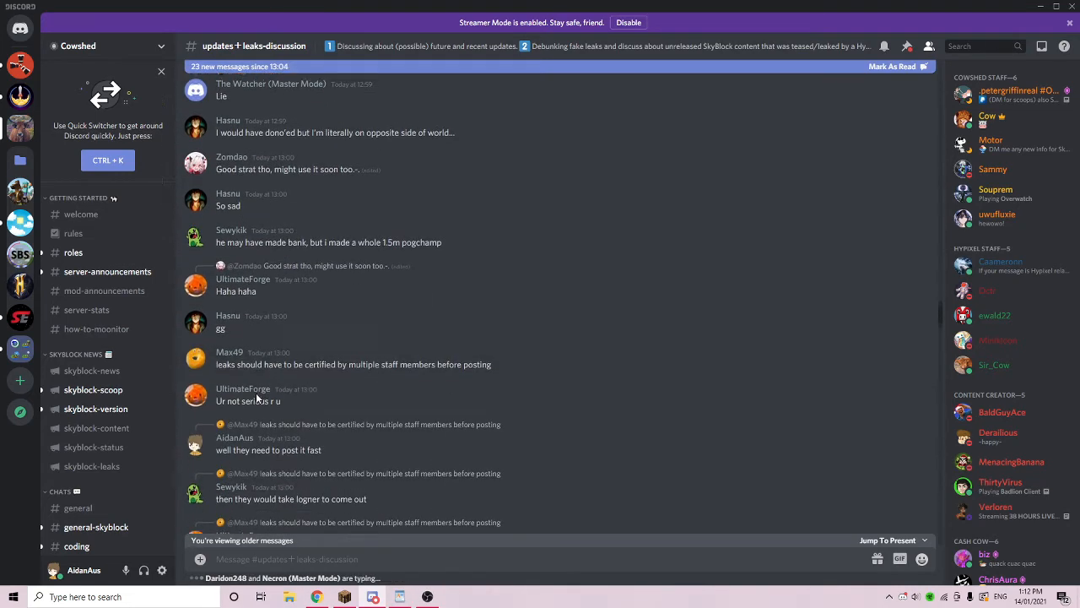
{"action": "scroll", "scroll_direction": "down", "scroll_amount": 3}
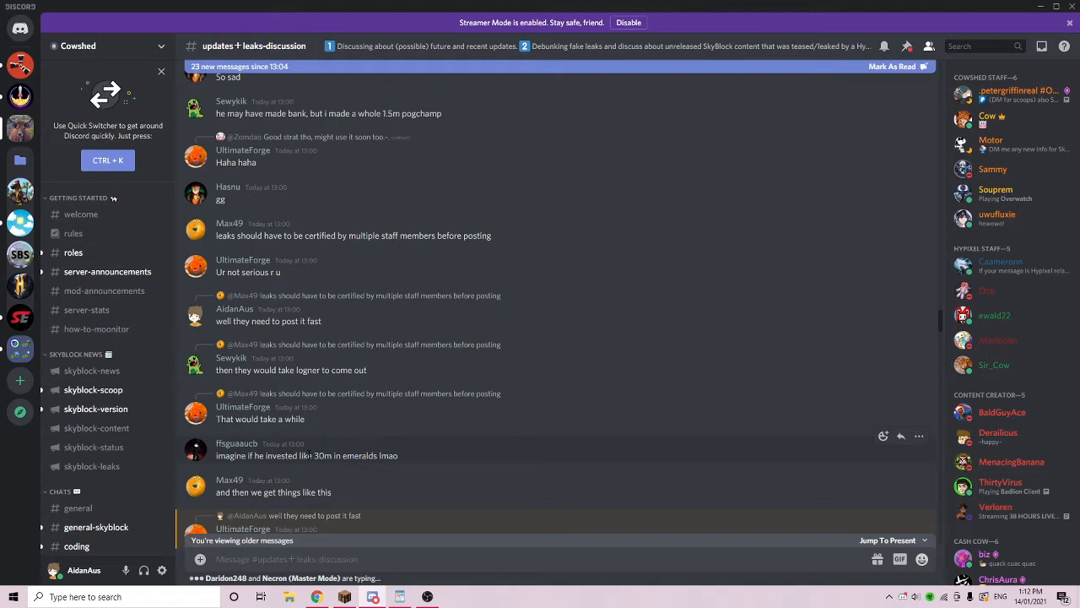
{"action": "scroll", "scroll_direction": "down", "scroll_amount": 3}
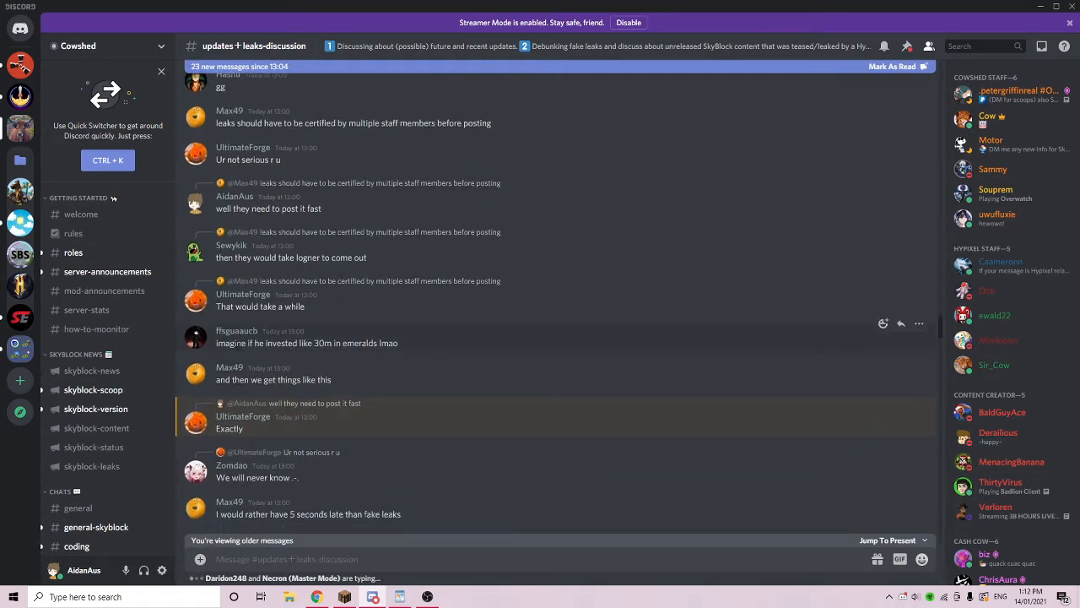
{"action": "scroll", "scroll_direction": "down", "scroll_amount": 3}
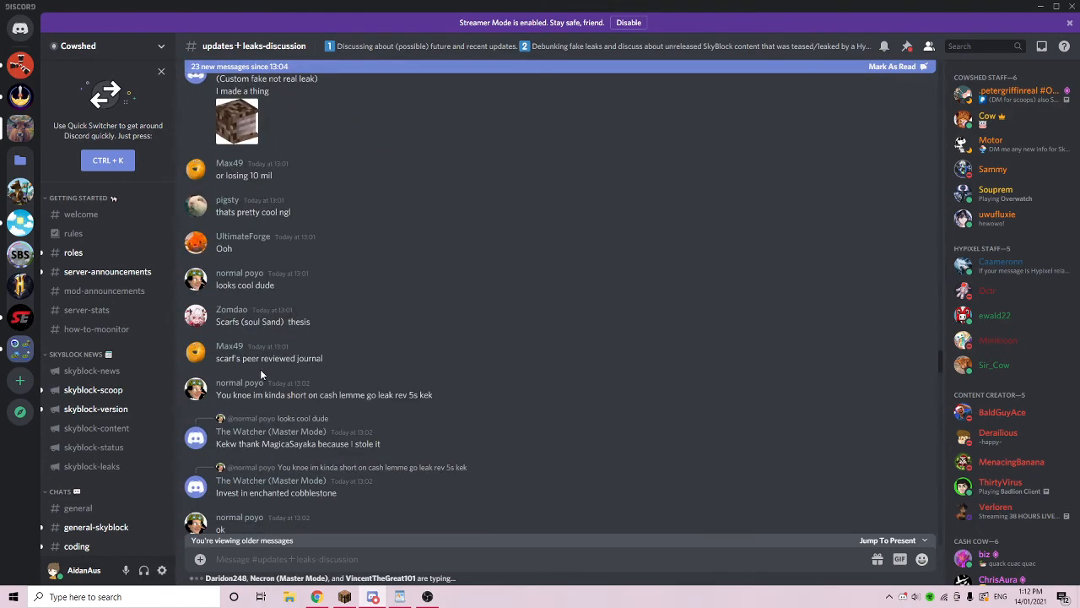
{"action": "scroll", "scroll_direction": "down", "scroll_amount": 3}
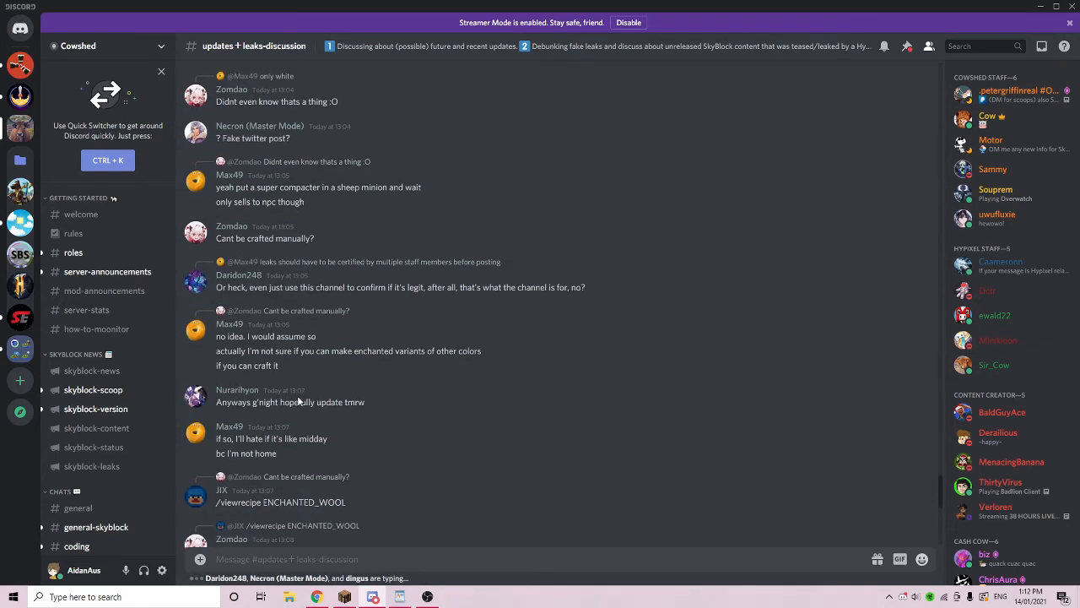
{"action": "scroll", "scroll_direction": "down", "scroll_amount": 3}
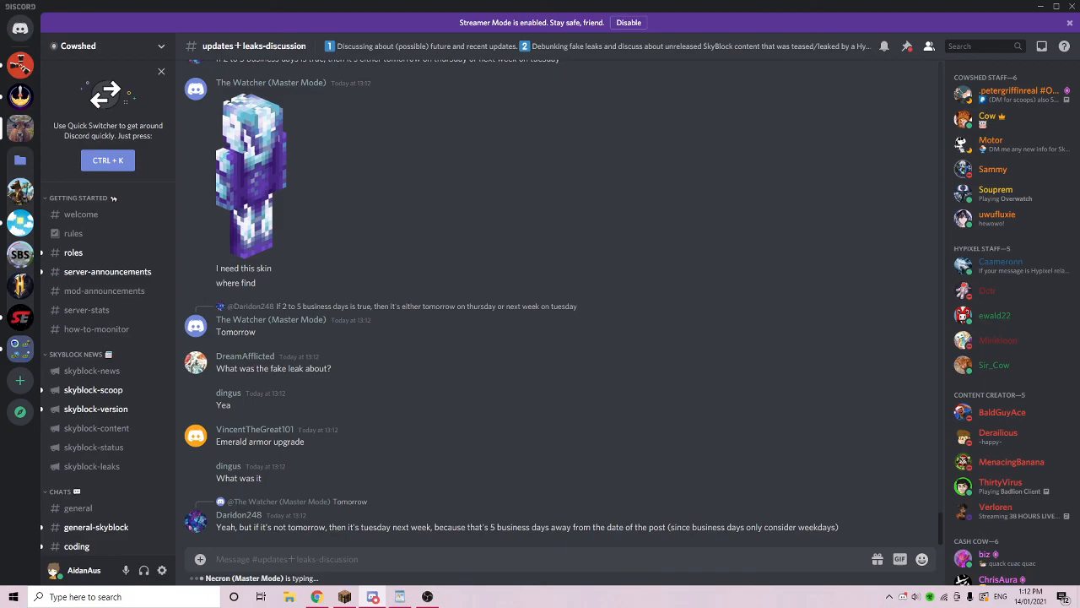